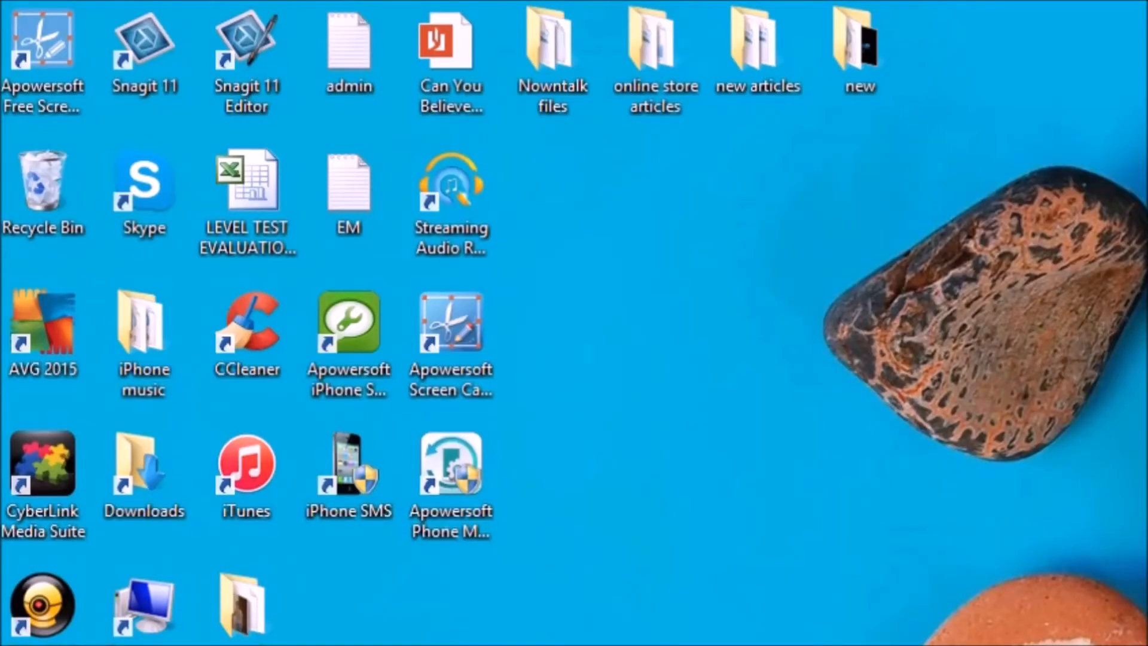
{"action": "mouse_move", "coordinate": [904, 374]}
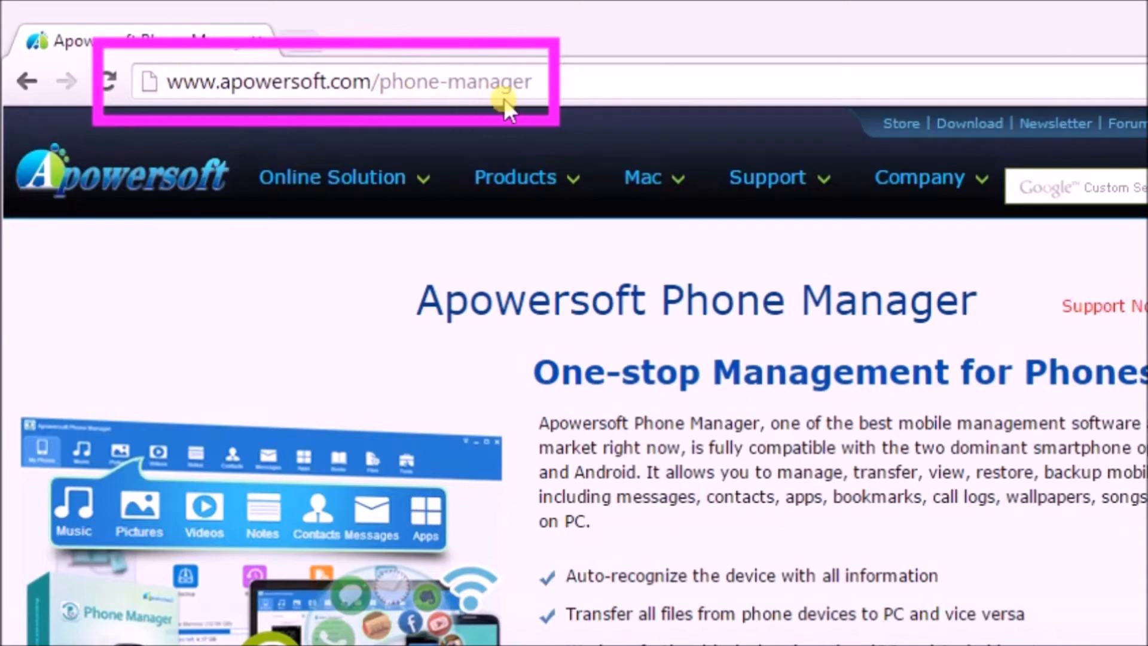
{"action": "mouse_move", "coordinate": [505, 107]}
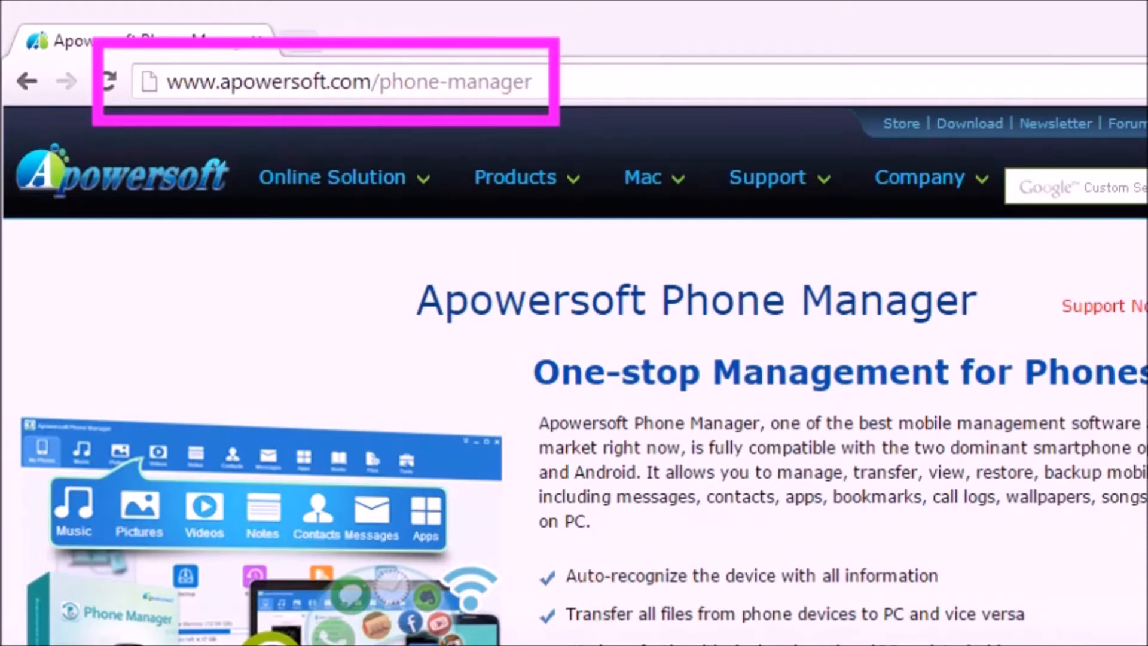
Step: Launch Apowersoft Phone Manager from the desktop shortcut and start its iOS Recorder
{"action": "scroll", "scroll_direction": "down", "scroll_amount": 3}
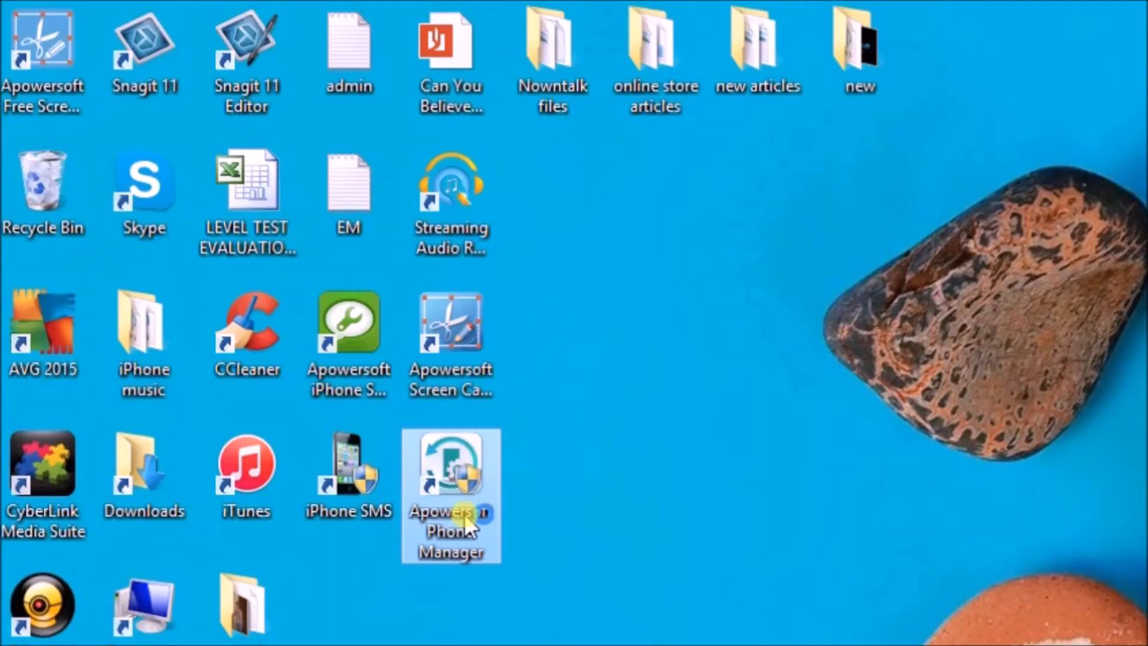
{"action": "double_click", "coordinate": [453, 468]}
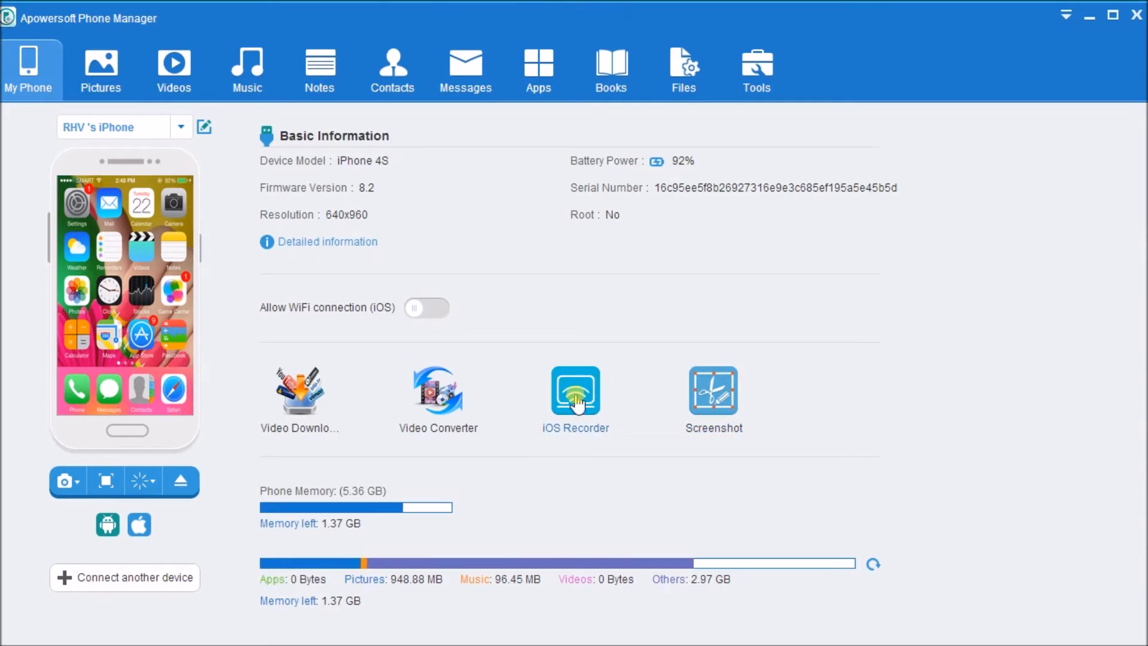
{"action": "left_click", "coordinate": [575, 392]}
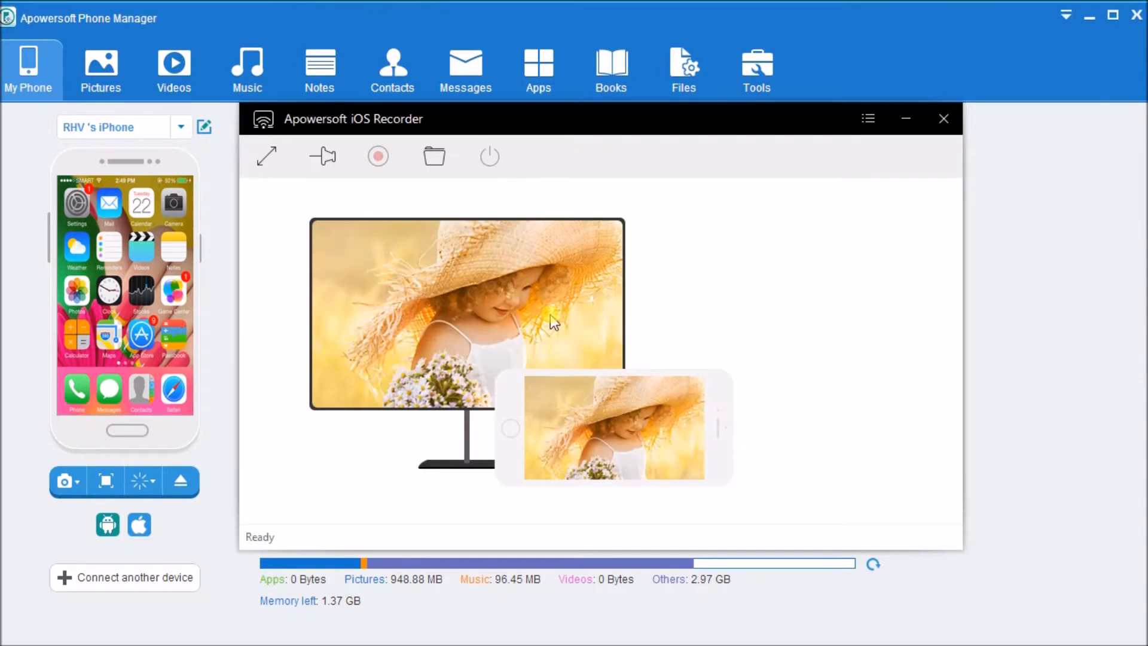
{"action": "mouse_move", "coordinate": [543, 314]}
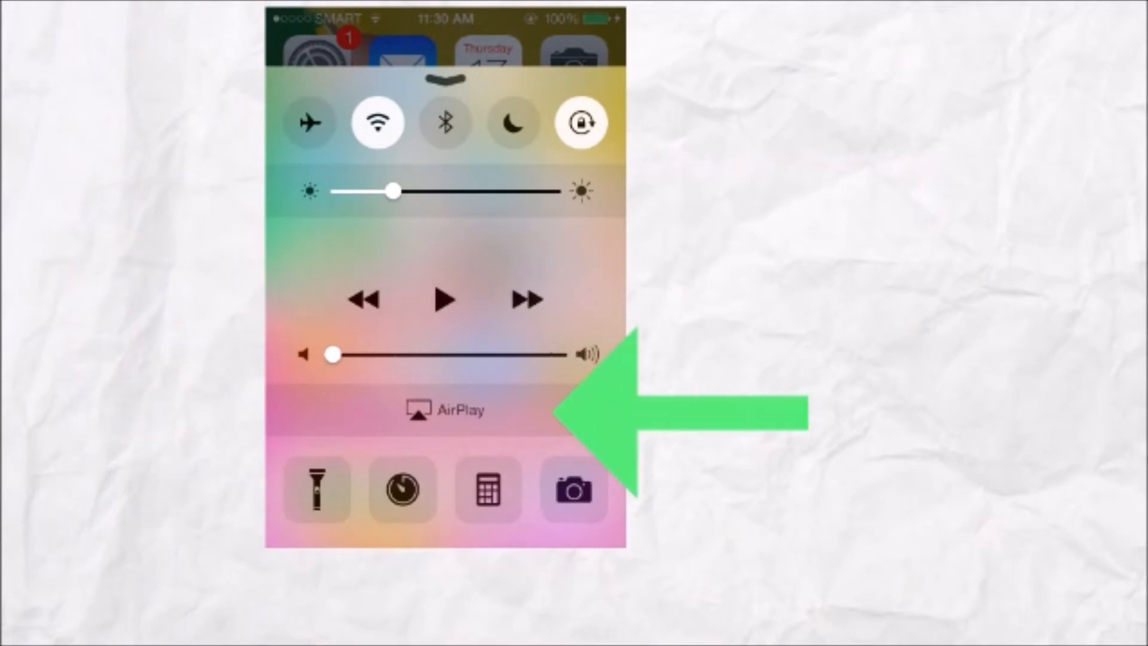
Step: Enable AirPlay mirroring to the Apowersoft receiver so the iPhone home screen shows live
{"action": "left_click", "coordinate": [452, 411]}
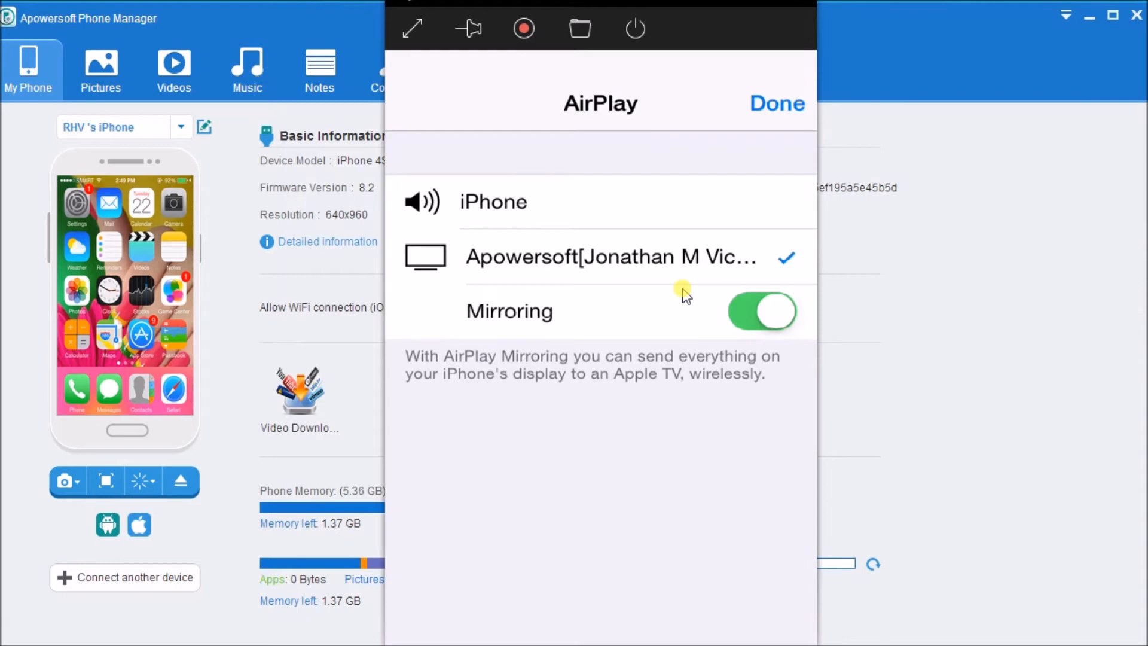
{"action": "left_click", "coordinate": [777, 103]}
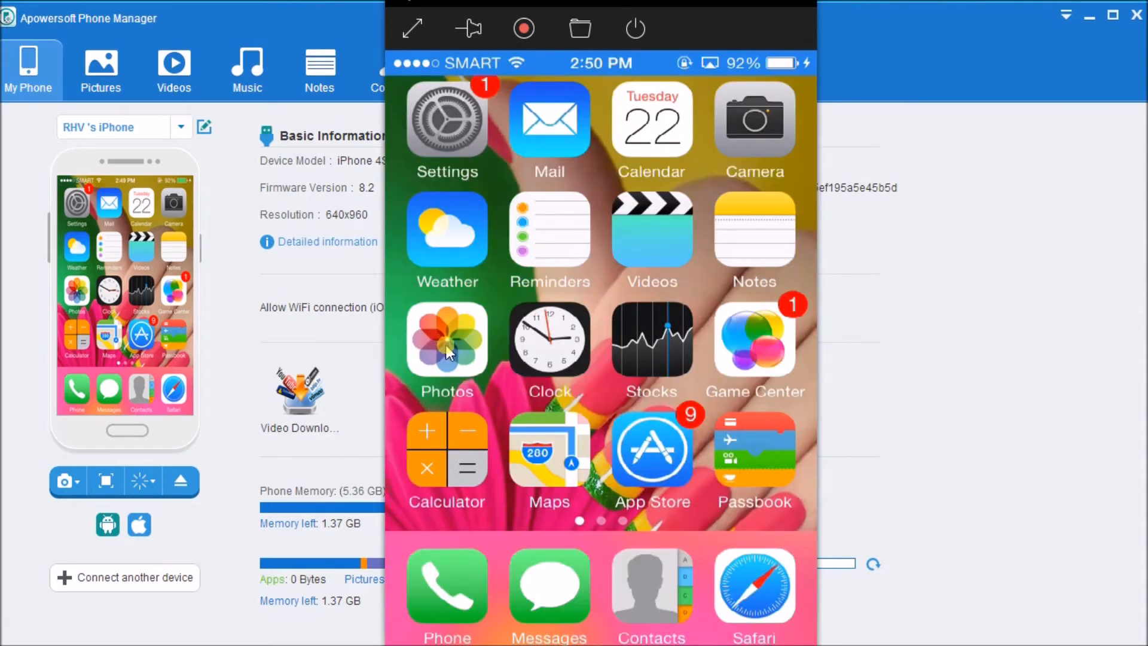
Step: On the mirrored iPhone, go into Photos and show the Videos album with its five clips
{"action": "left_click", "coordinate": [447, 340]}
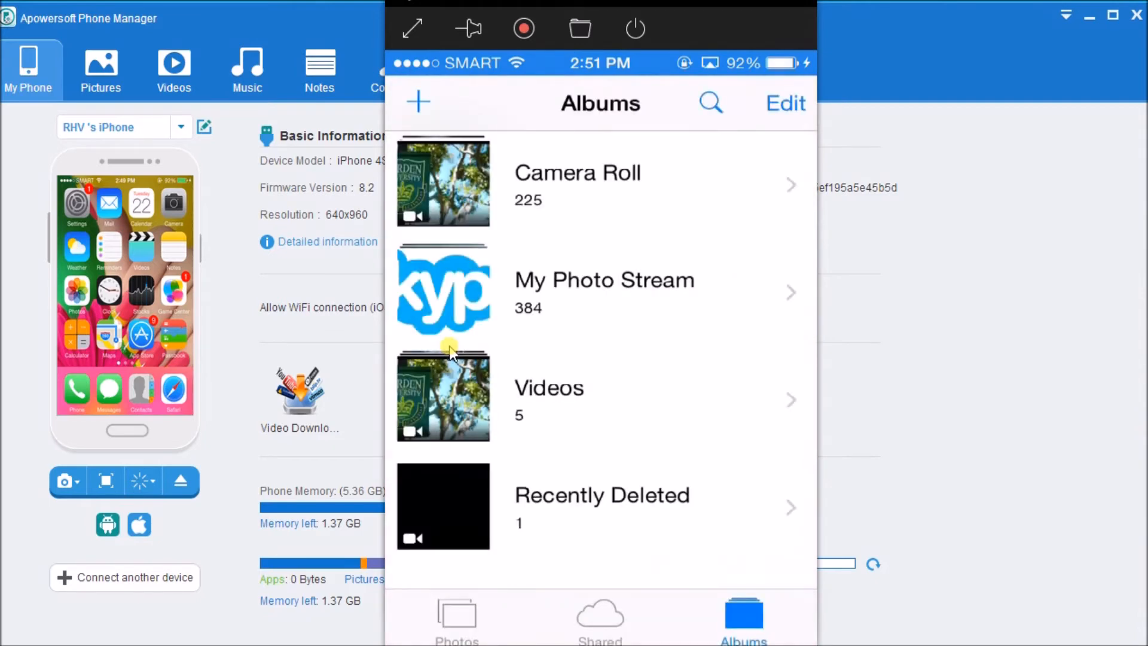
{"action": "mouse_move", "coordinate": [598, 521]}
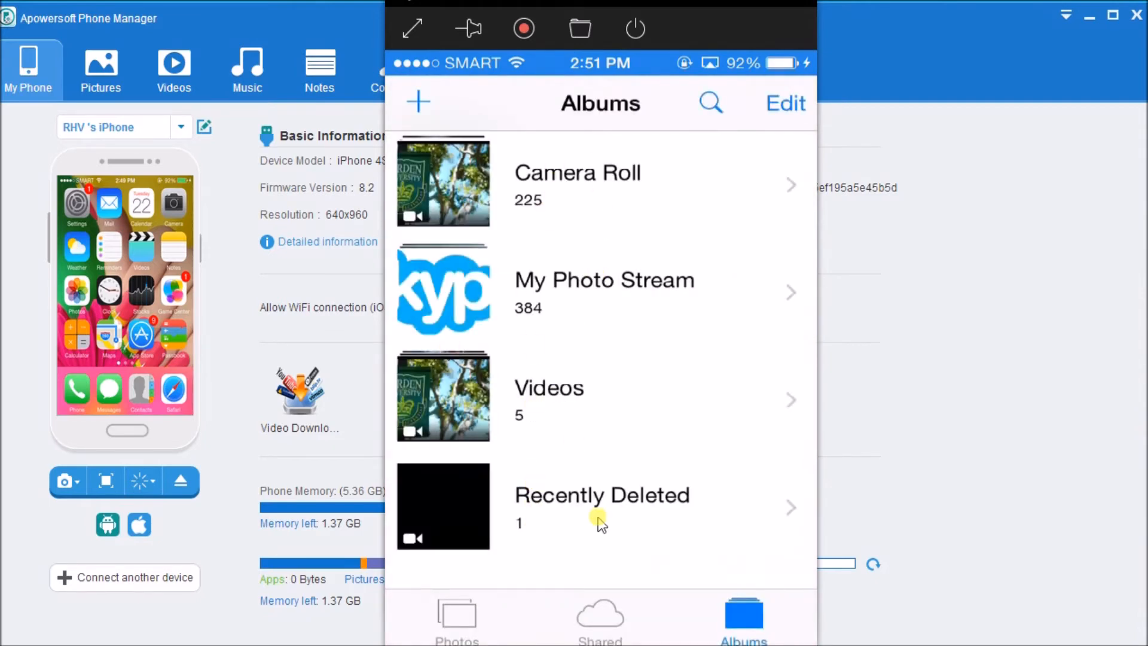
{"action": "mouse_move", "coordinate": [552, 407]}
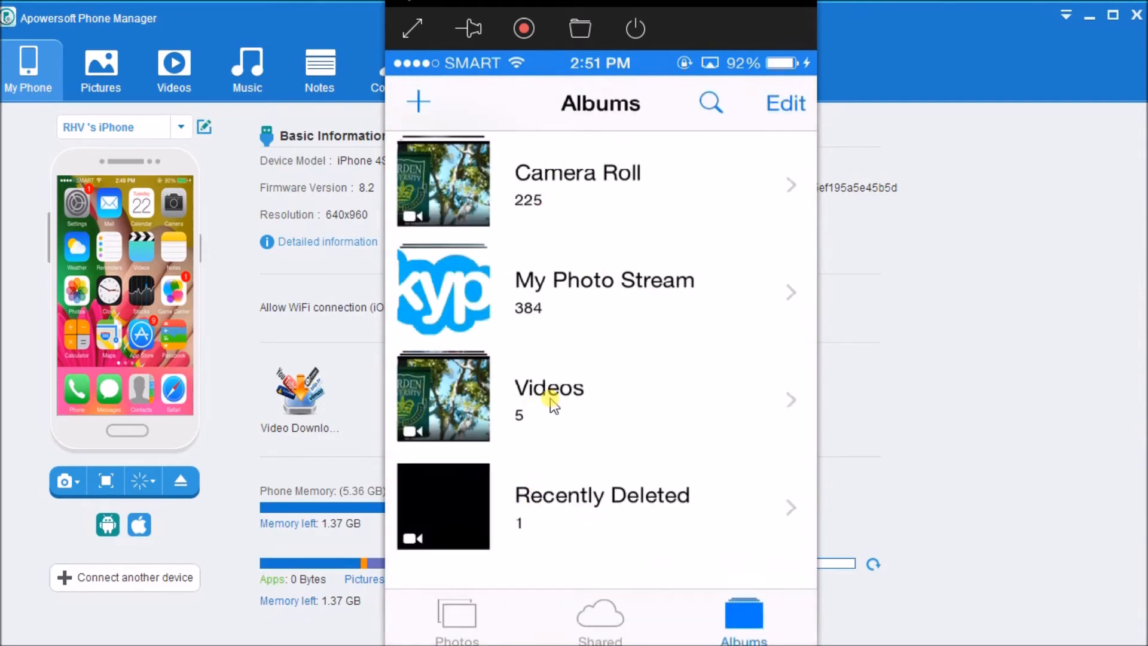
{"action": "left_click", "coordinate": [549, 396]}
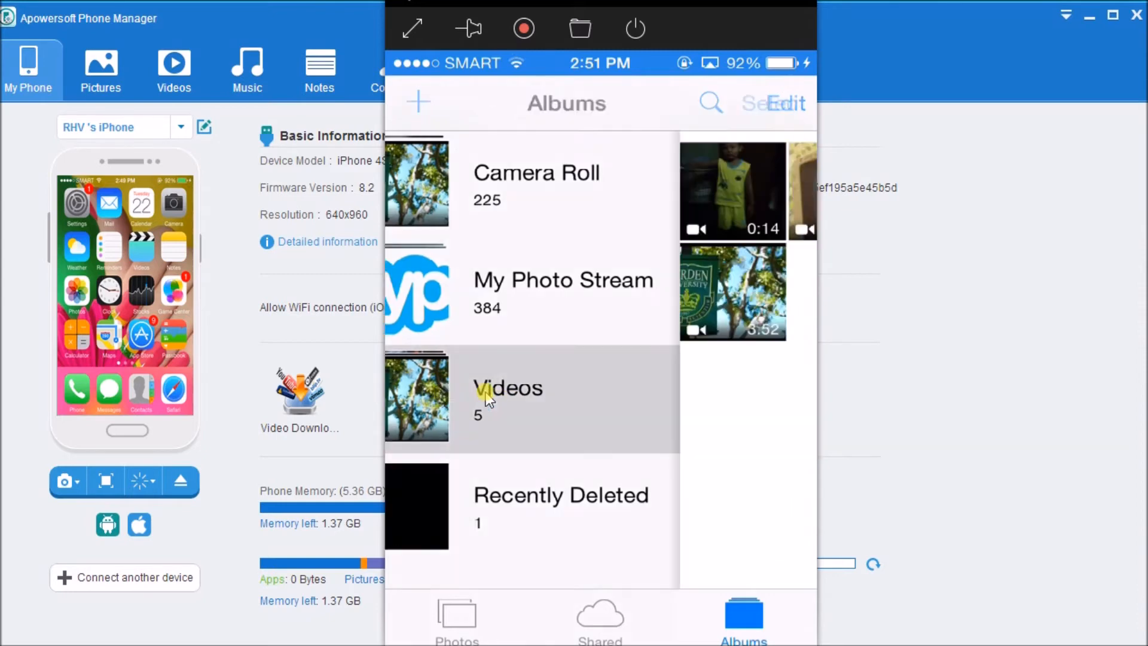
{"action": "left_click", "coordinate": [491, 396]}
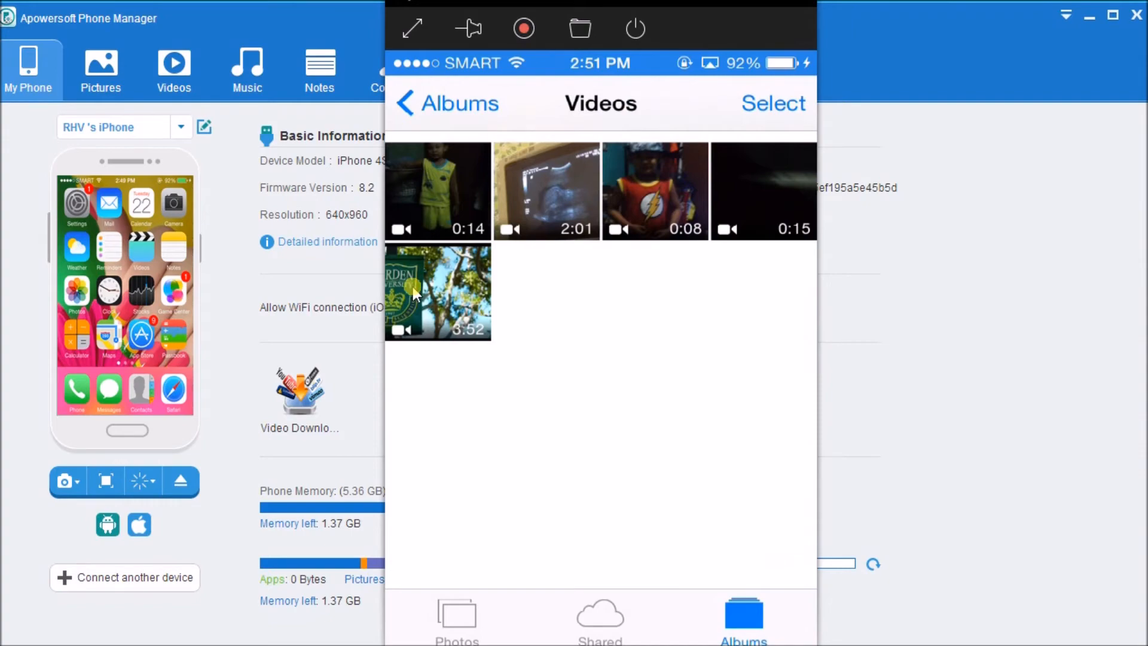
Step: Play the 3:52 Barden University clip on the iPhone while it streams to the PC
{"action": "left_click", "coordinate": [438, 291]}
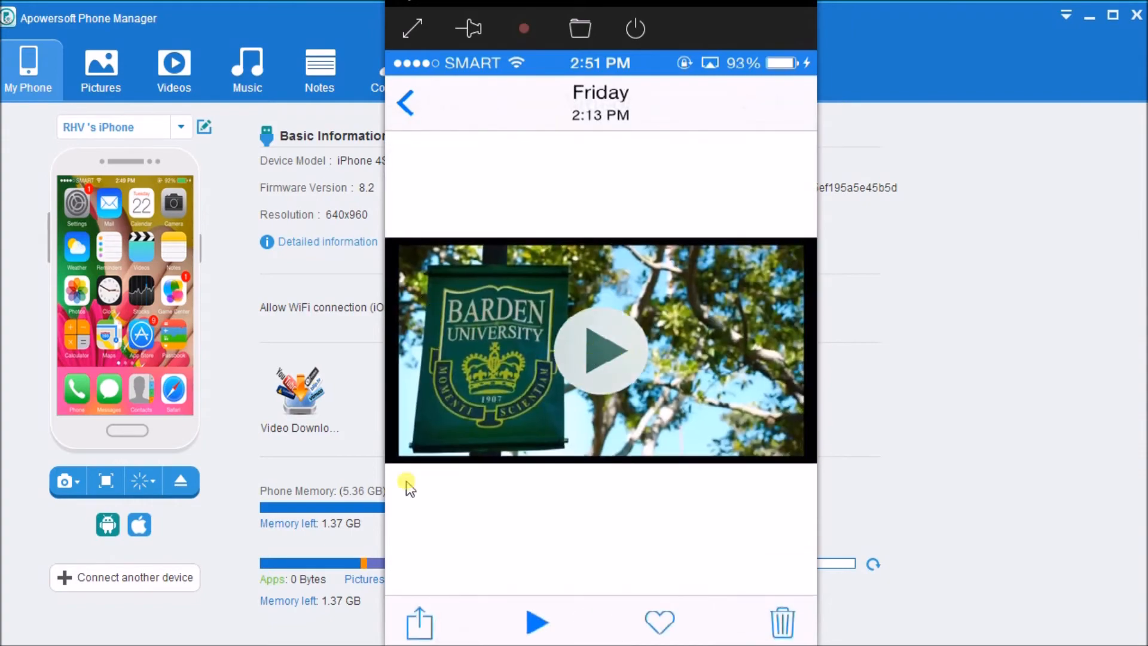
{"action": "left_click", "coordinate": [600, 359]}
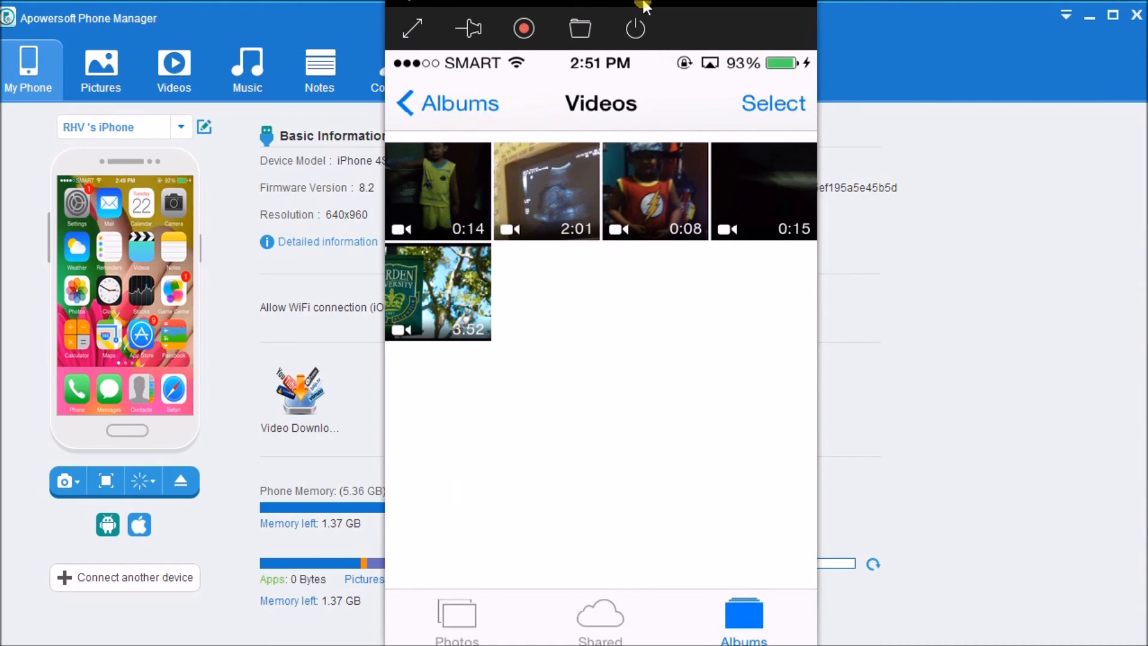
{"action": "mouse_move", "coordinate": [631, 29]}
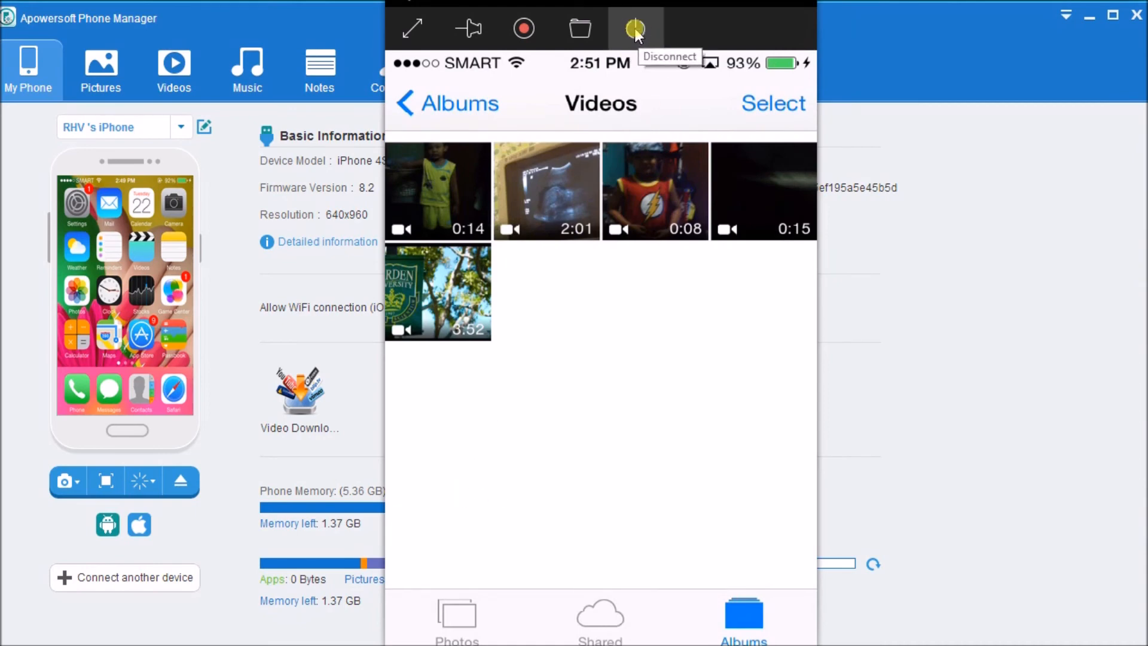
Step: Disconnect iPhone mirroring so the iOS Recorder returns to Ready
{"action": "left_click", "coordinate": [633, 28]}
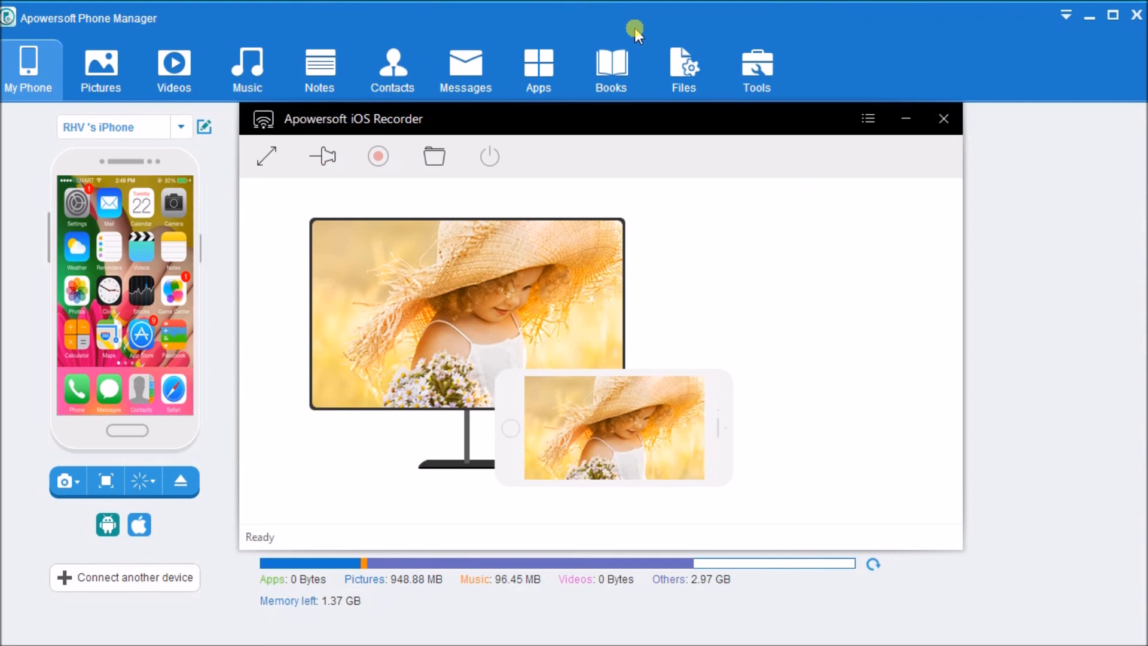
{"action": "mouse_move", "coordinate": [752, 282]}
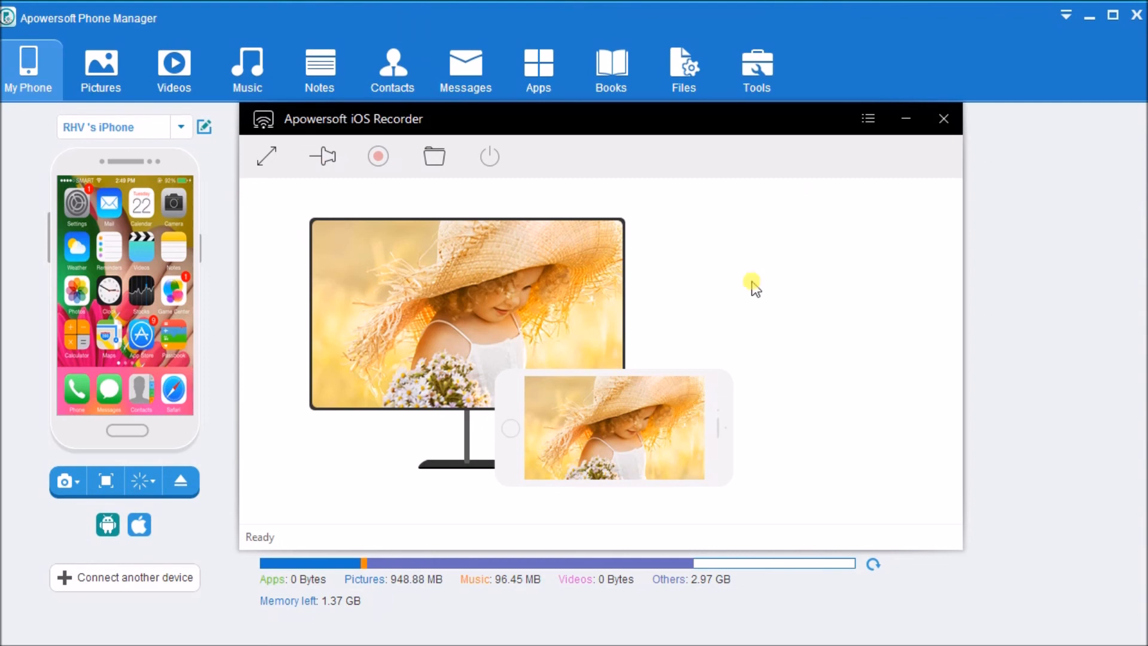